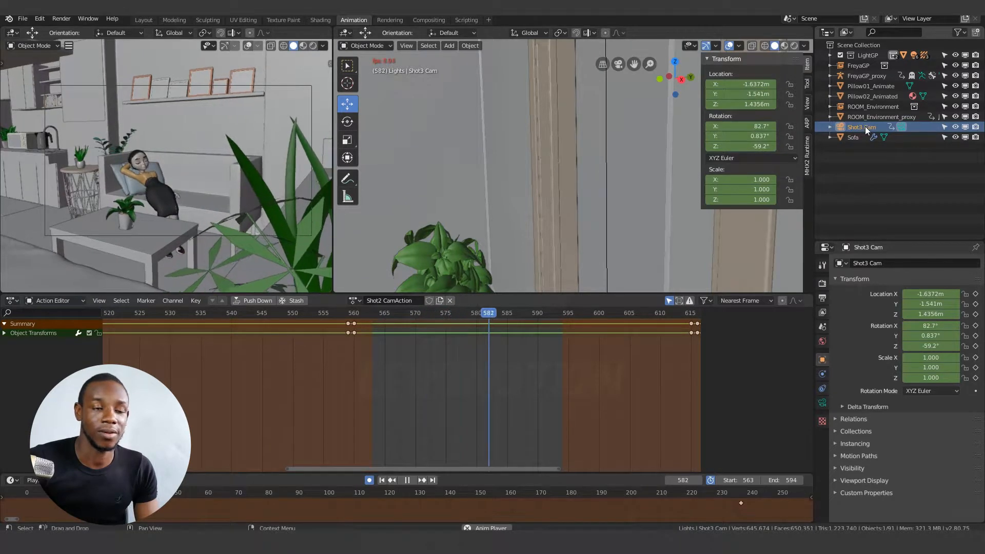
- Show the Shot3 Cam's camera data settings in the Properties editor
{"action": "left_click", "coordinate": [821, 402]}
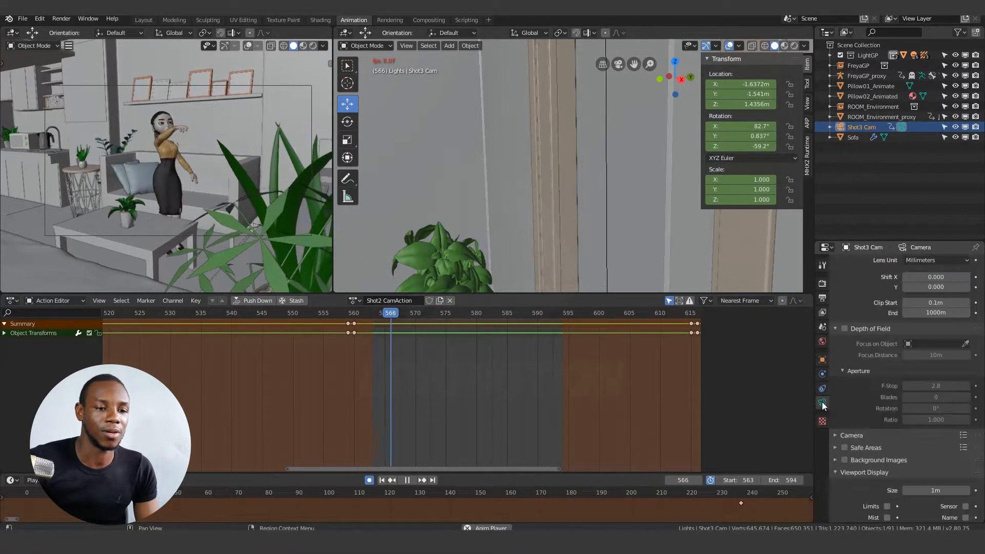